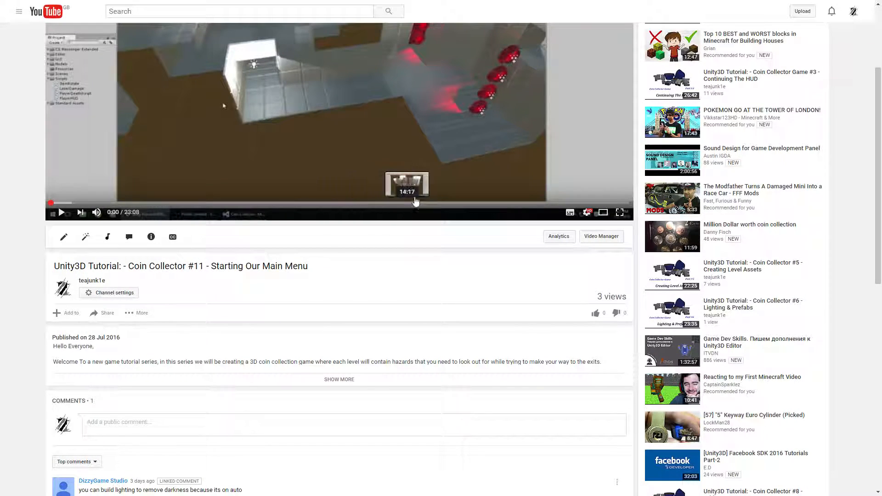
mouse_move(287, 203)
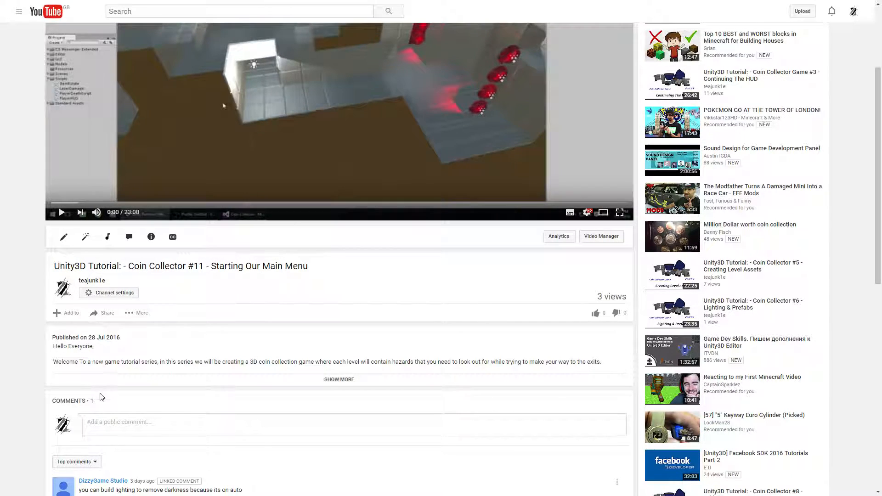
Step: Select the comment about building lighting, then switch from Chrome to the Unity editor
scroll(down, 3)
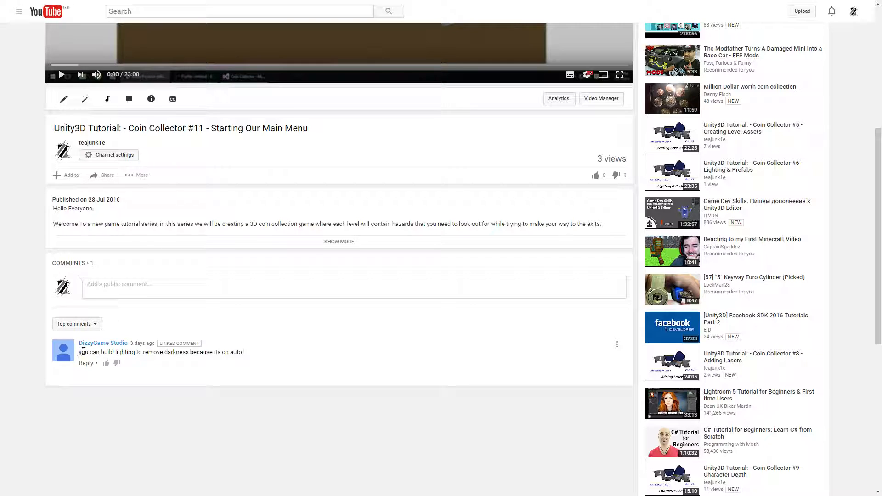
triple_click(160, 351)
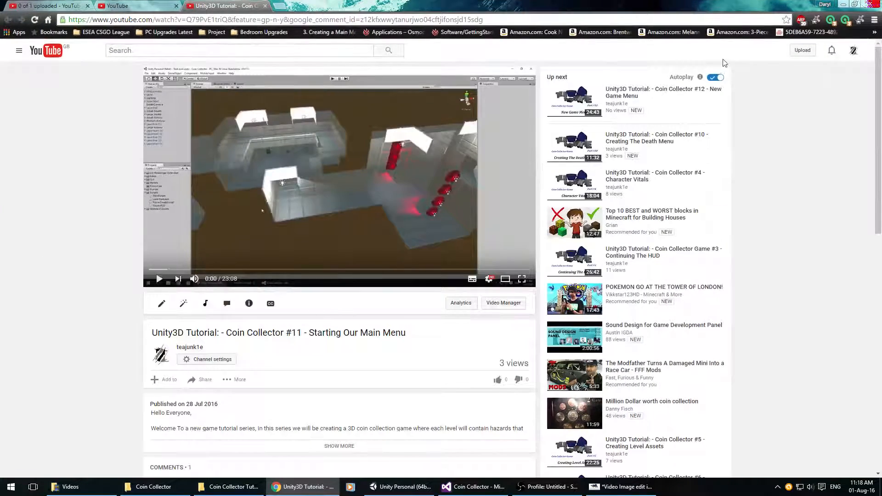
click(547, 486)
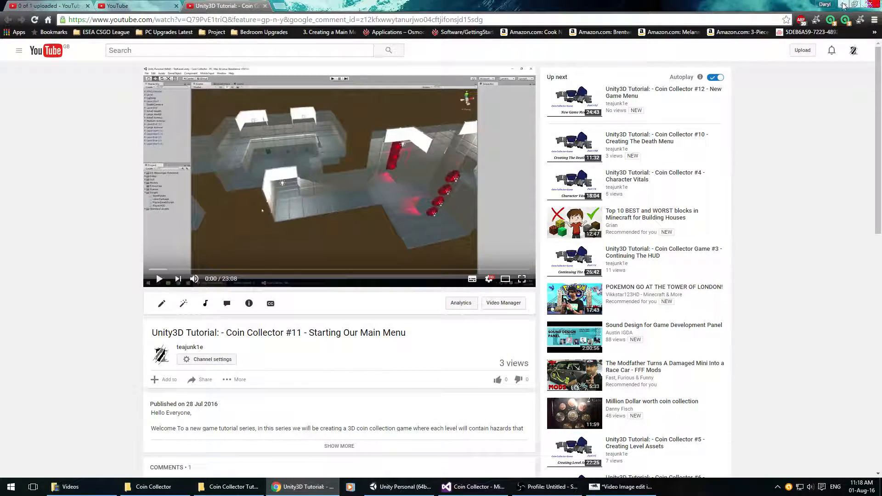
click(399, 486)
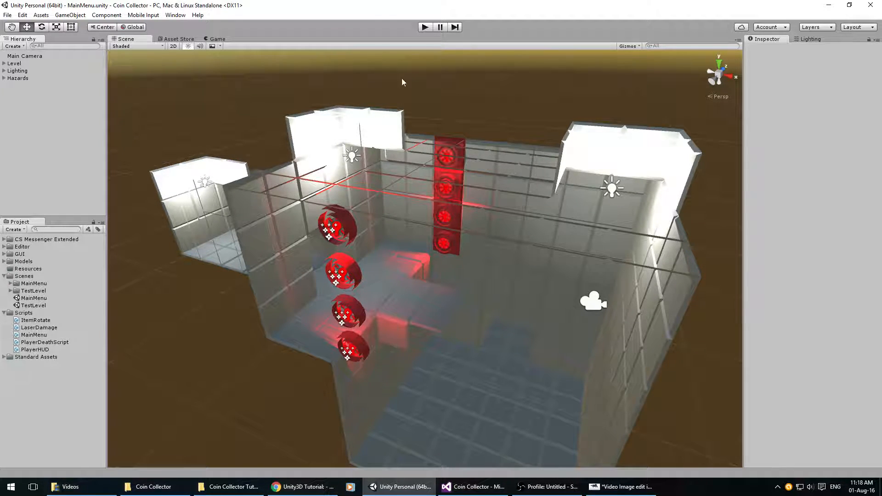
Step: Browse the Edit, Mobile Input, Component and Assets menus for lighting, ending on Window
click(810, 39)
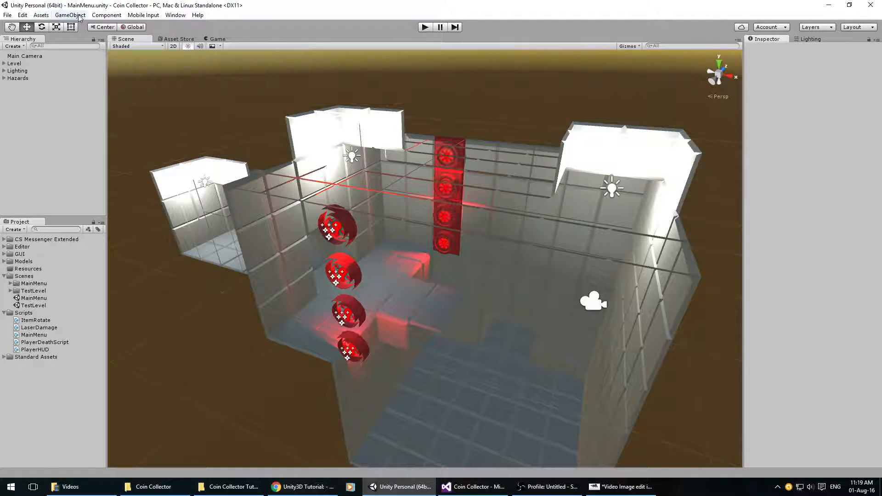
click(22, 15)
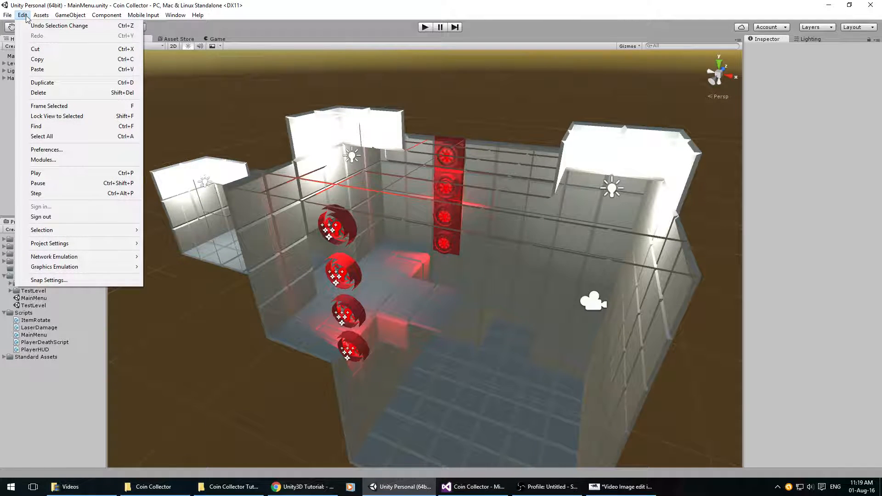
click(175, 15)
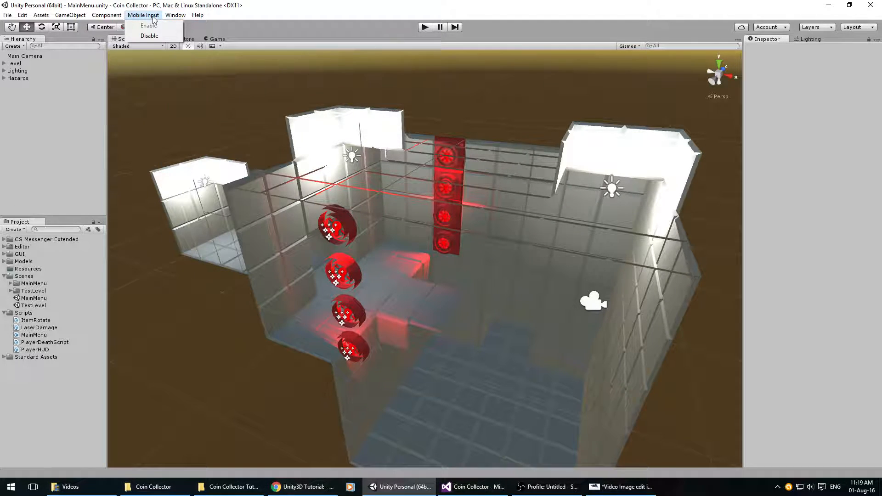
click(105, 15)
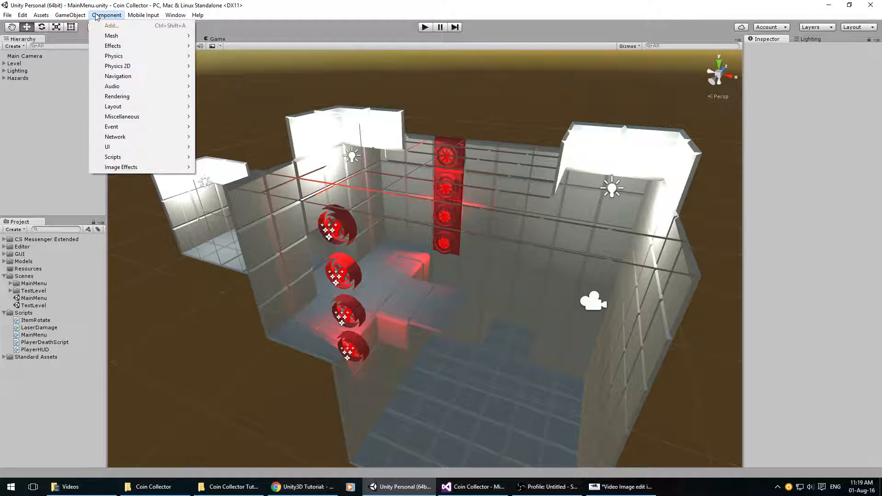
click(41, 15)
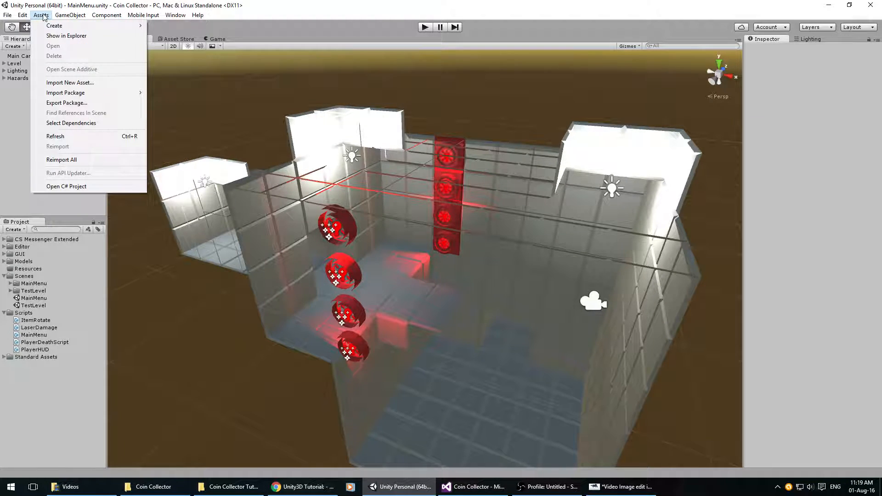
click(175, 15)
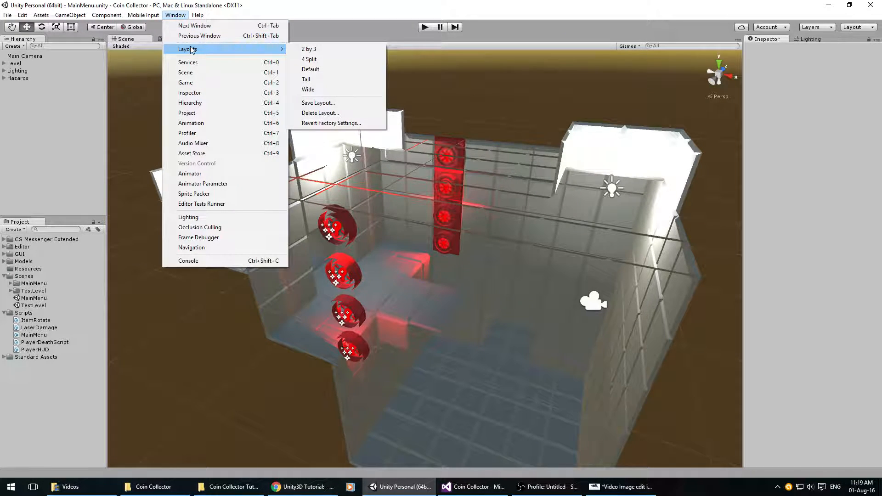
mouse_move(189, 217)
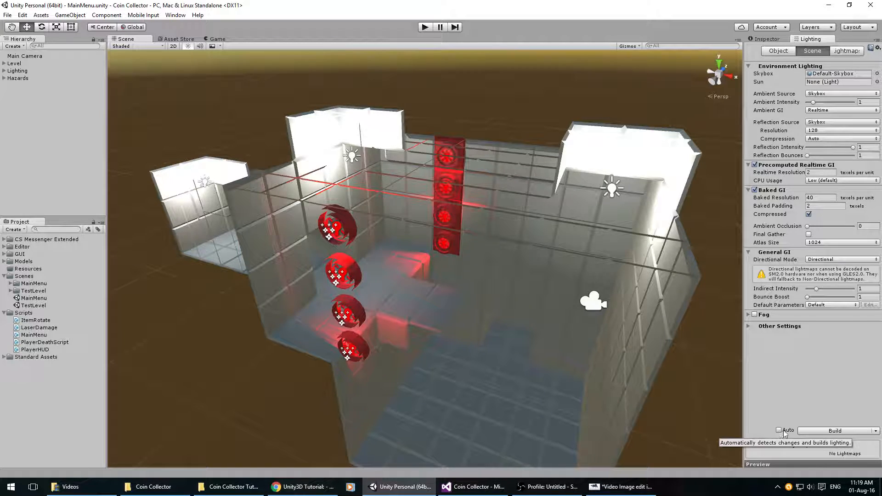
Step: Untick Auto in the Lighting window's scene settings, then return to the tutorial page
click(836, 430)
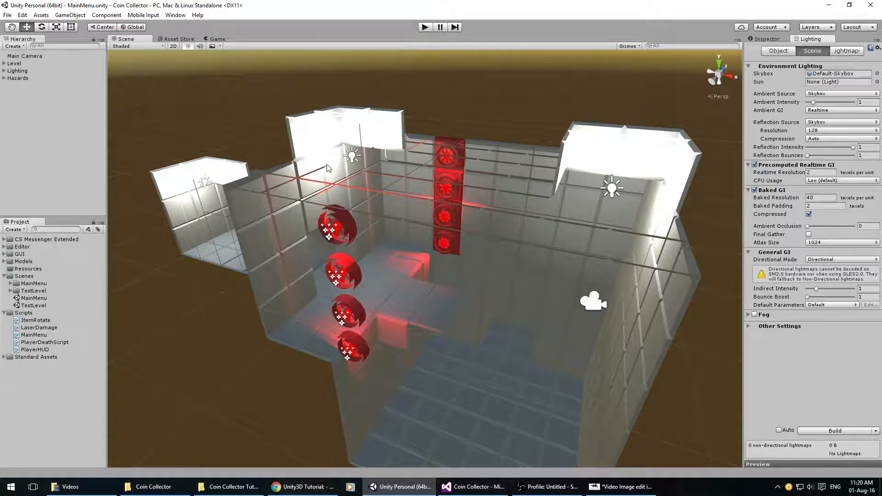
click(302, 486)
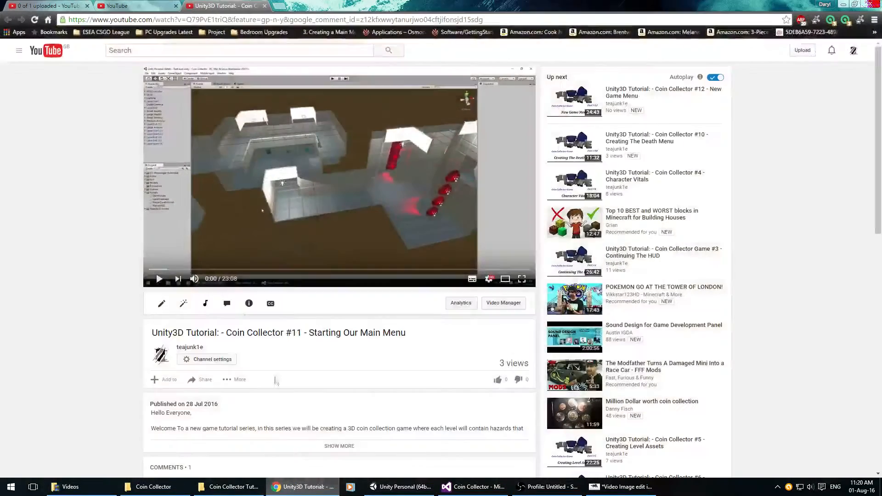
Step: Scroll down the YouTube page to the comment about building lighting
scroll(down, 3)
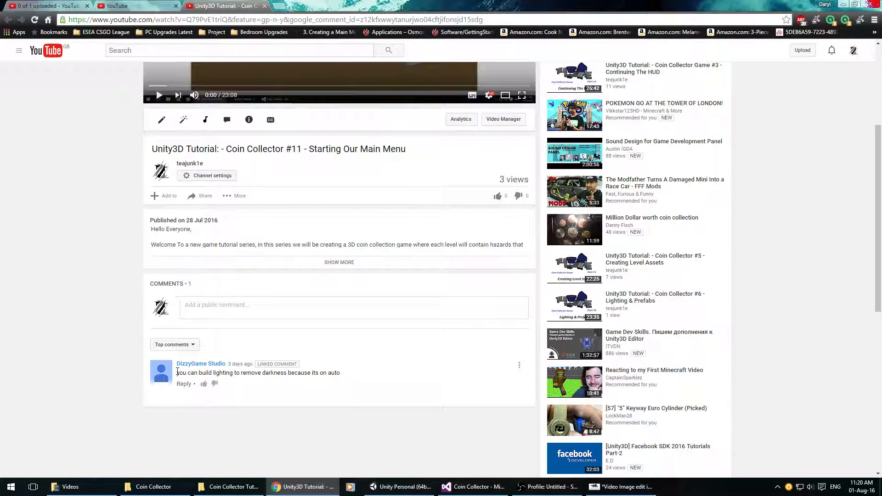
scroll(down, 3)
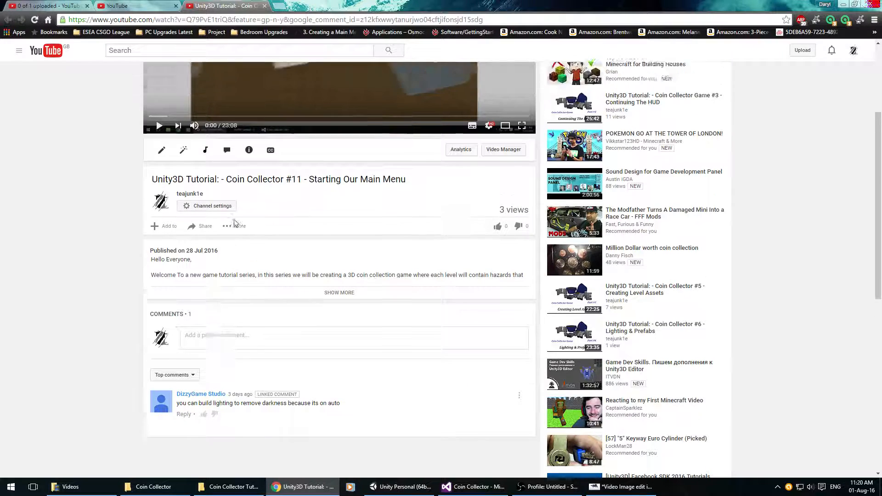